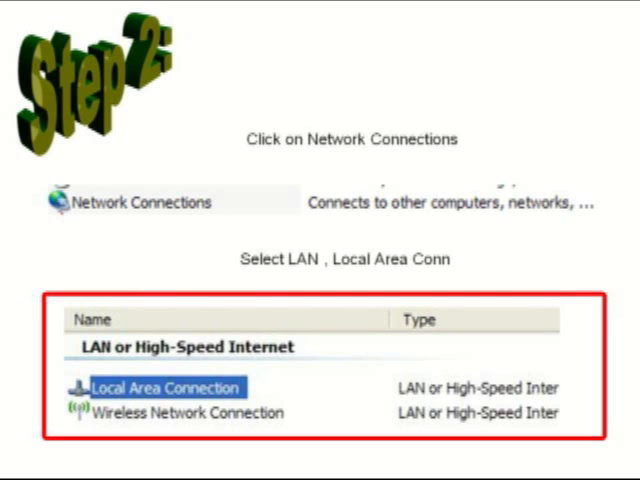
Step: Open the wired Local Area Connection from Network Connections
{"action": "double_click", "coordinate": [164, 388]}
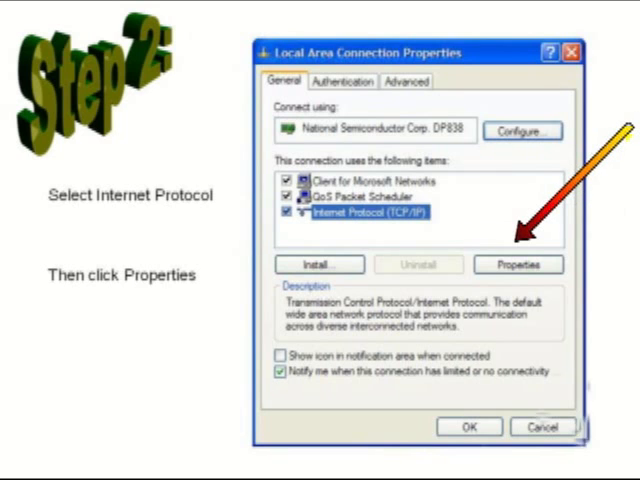
Step: Set TCP/IP to static IP 192.168.1.60 with subnet mask 255.255.255.0 and accept
{"action": "left_click", "coordinate": [518, 264]}
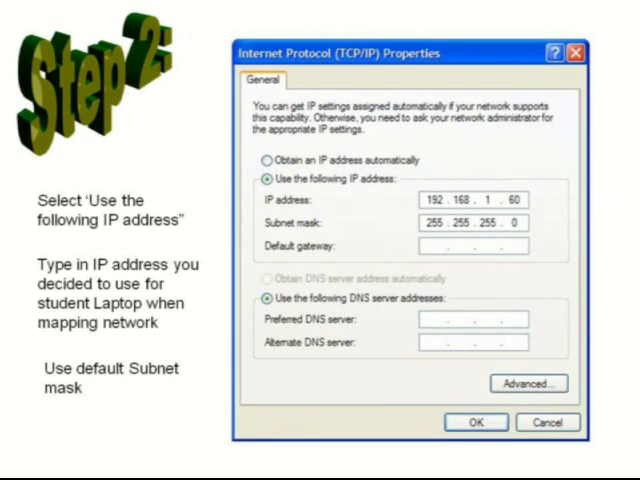
{"action": "left_click", "coordinate": [476, 420]}
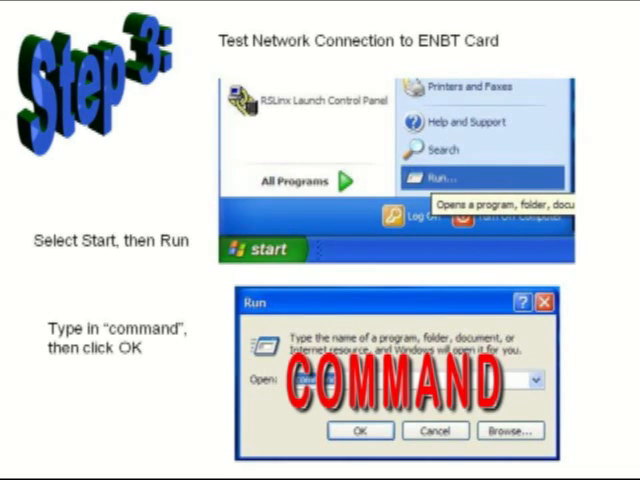
Step: Launch the command prompt from Start > Run with 'command'
{"action": "left_click", "coordinate": [360, 432]}
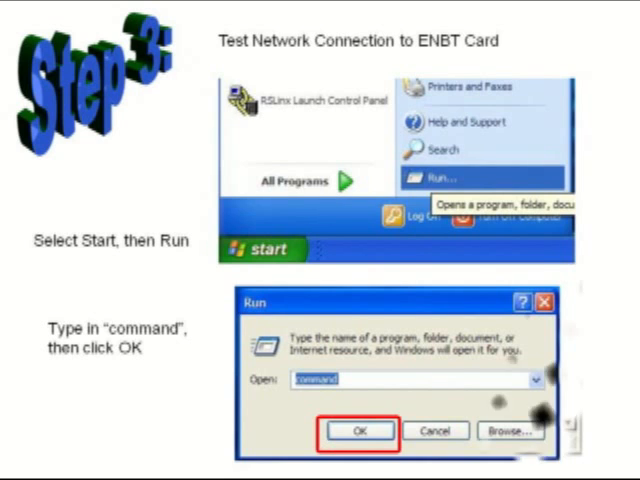
{"action": "left_click", "coordinate": [360, 432]}
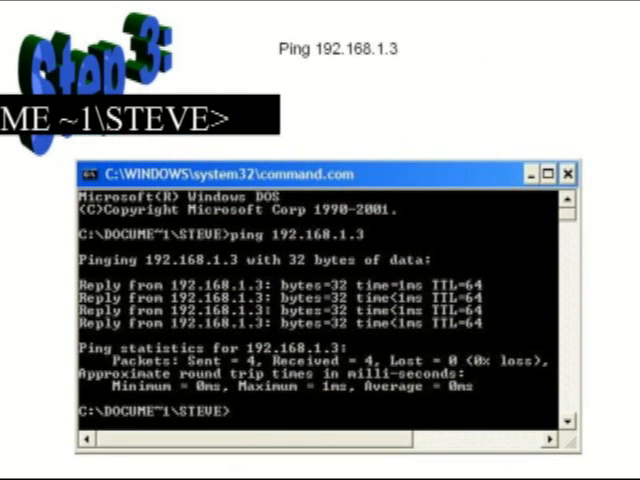